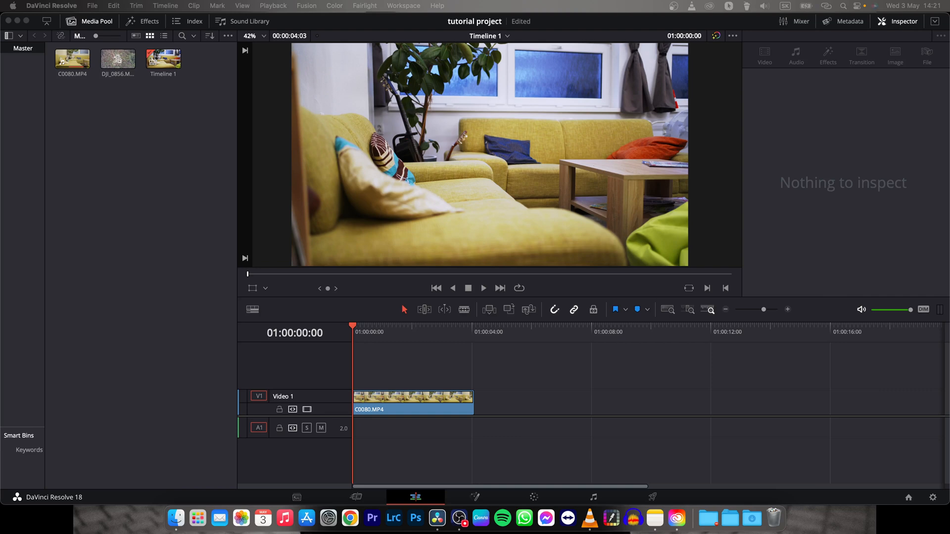
- Play the C0080.MP4 clip on the Edit timeline and stop partway through
click(400, 370)
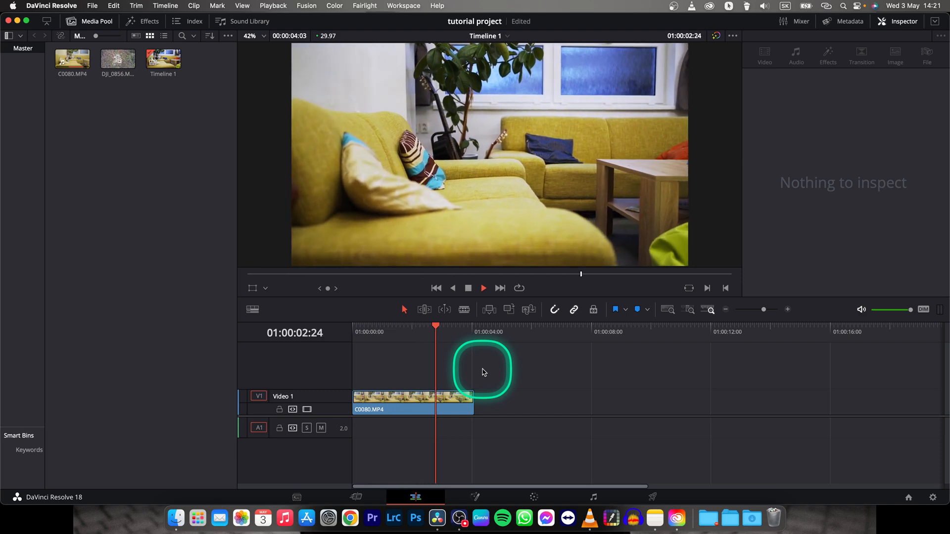
click(411, 403)
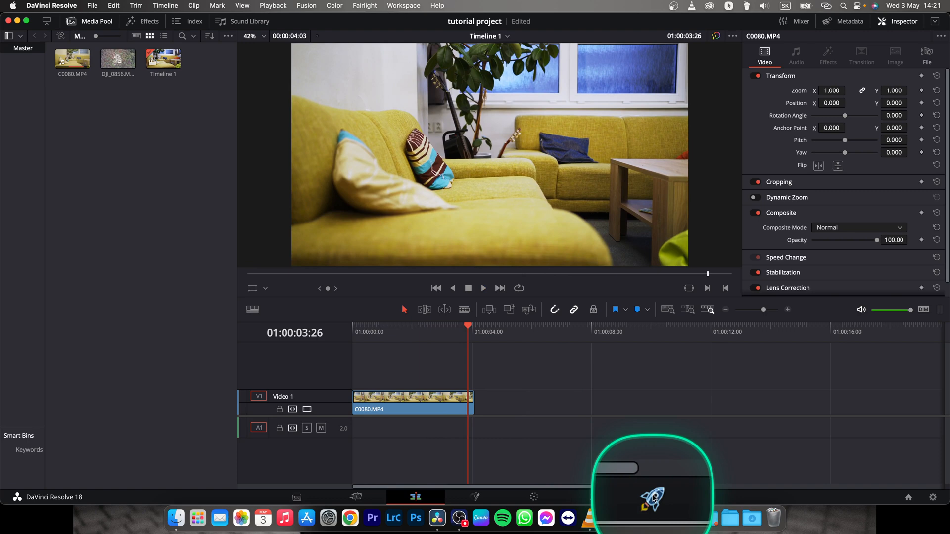
- Open the Deliver page Custom Export and confirm resolution stays 3840 x 2160 Ultra HD
click(653, 497)
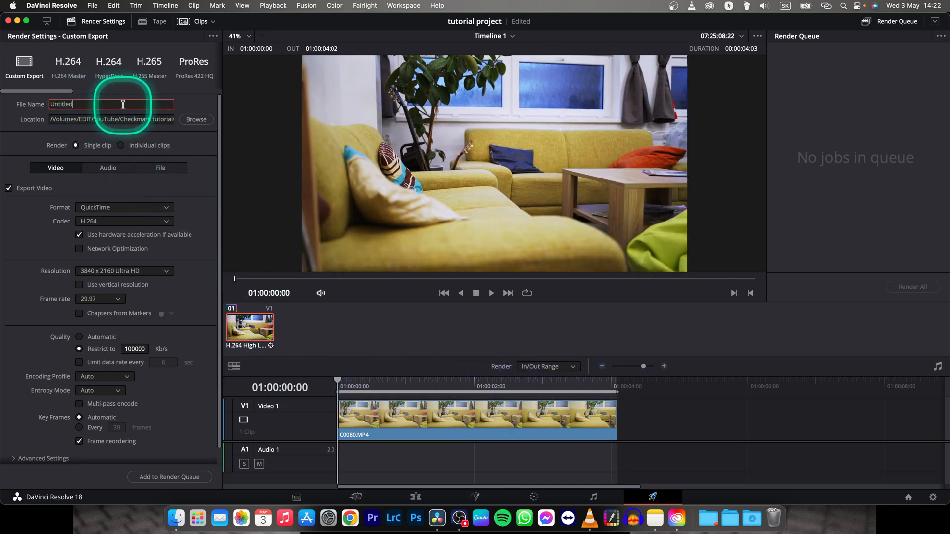
mouse_move(194, 267)
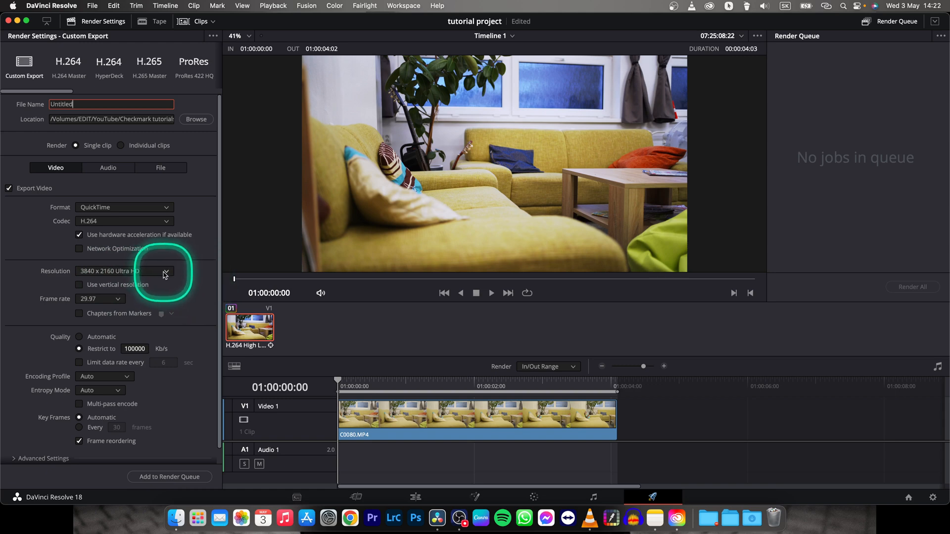
click(165, 271)
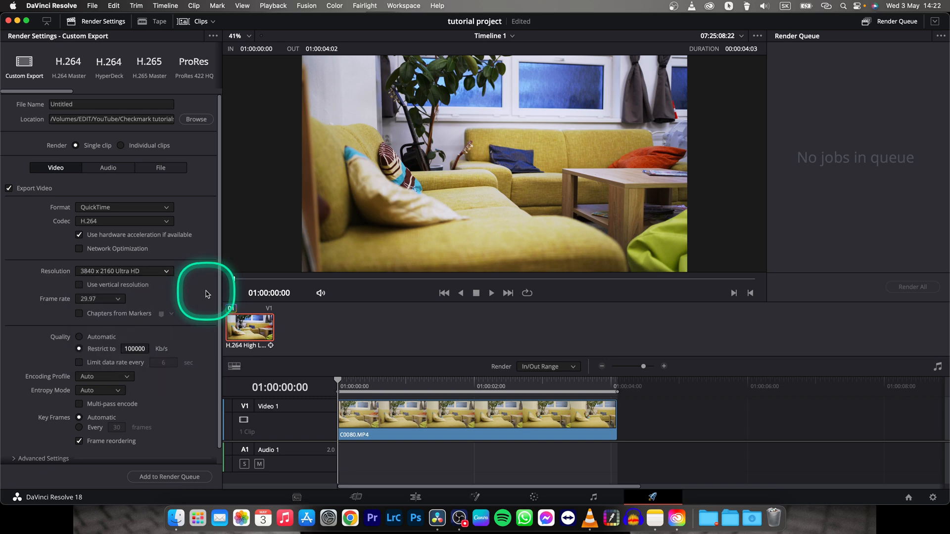
mouse_move(146, 277)
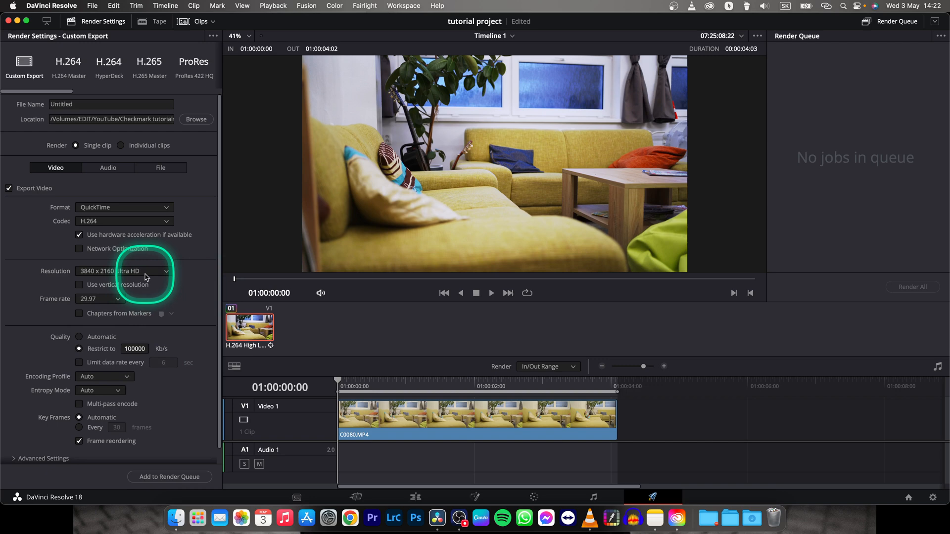
mouse_move(218, 296)
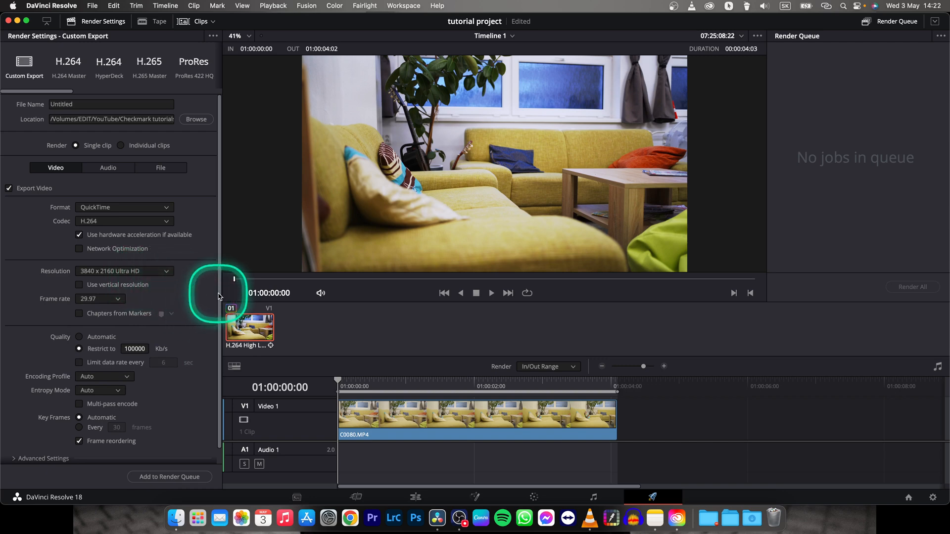
- Scroll Render Settings to the Quality section to restrict bitrate to 50000 Kb/s
scroll(down, 3)
text(50000)
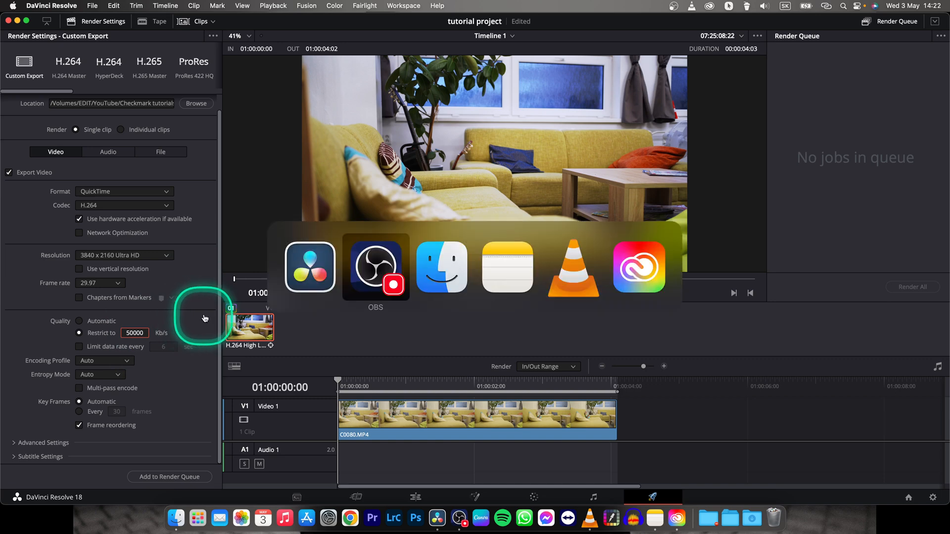
mouse_move(572, 267)
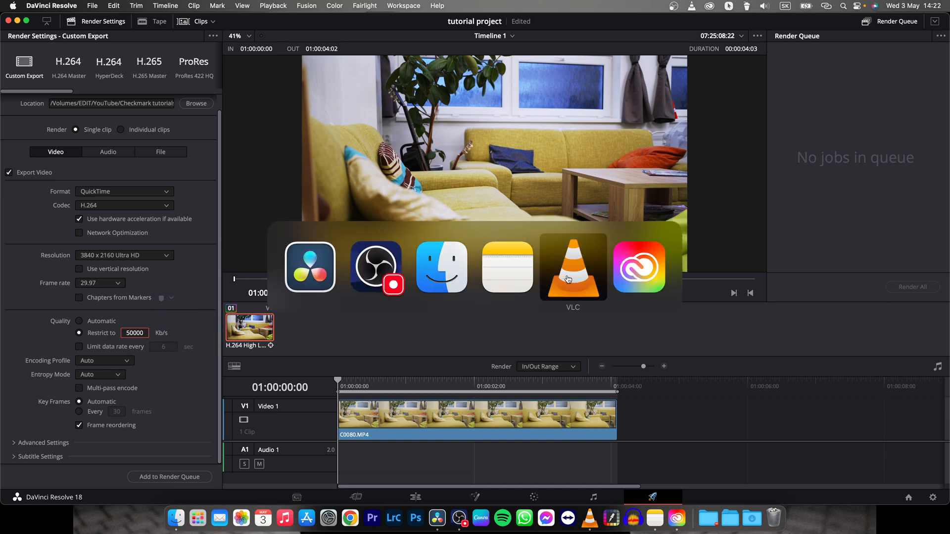
- Show the Finder tutorial folder of bitrate variants from 1 000 to 100 000 original
click(441, 266)
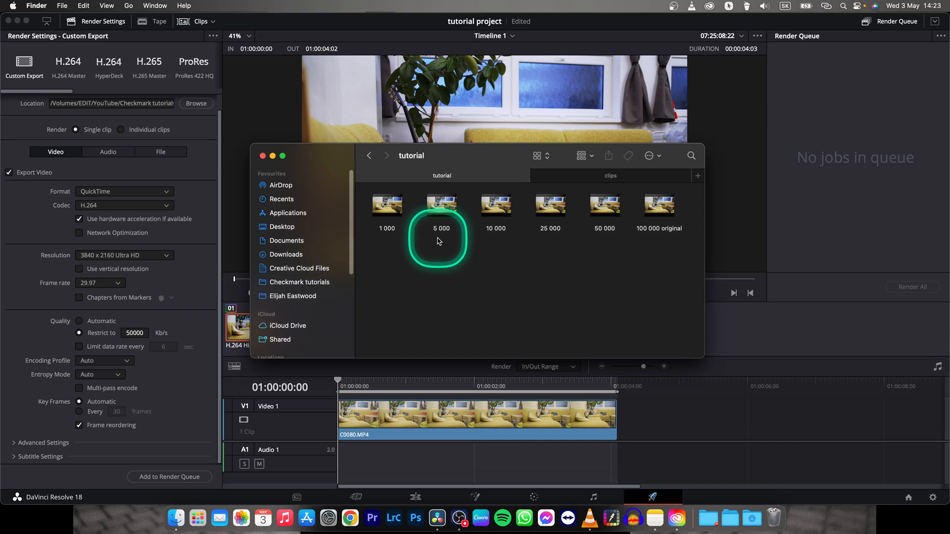
mouse_move(655, 247)
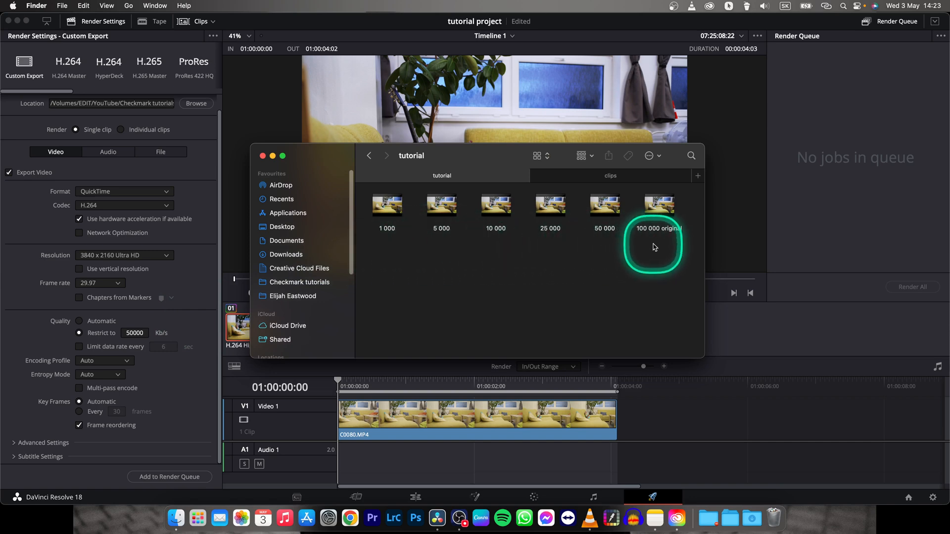
mouse_move(604, 212)
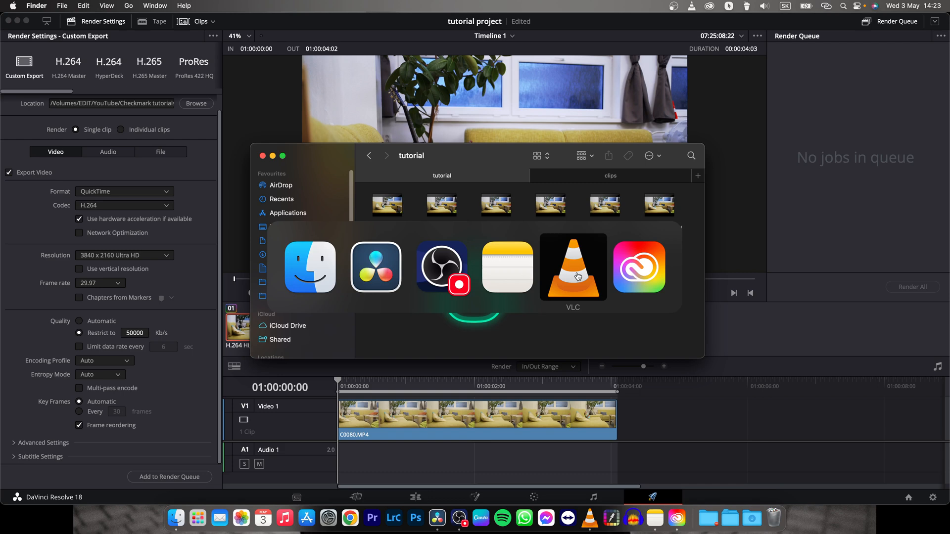
click(572, 267)
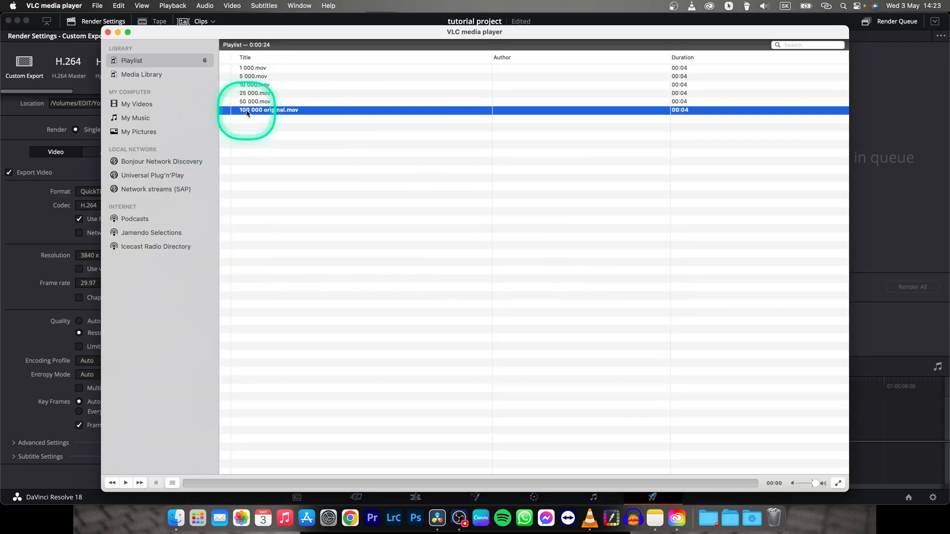
double_click(268, 110)
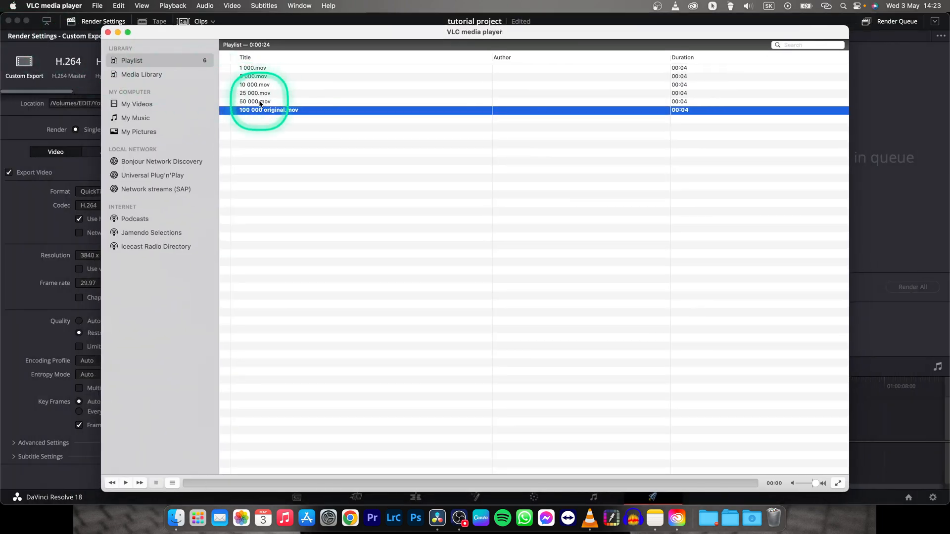
click(255, 101)
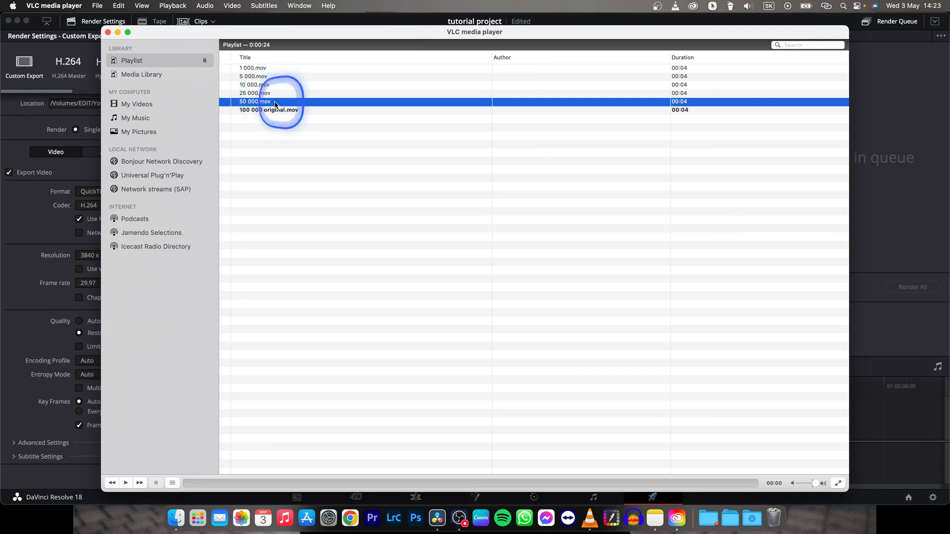
double_click(254, 101)
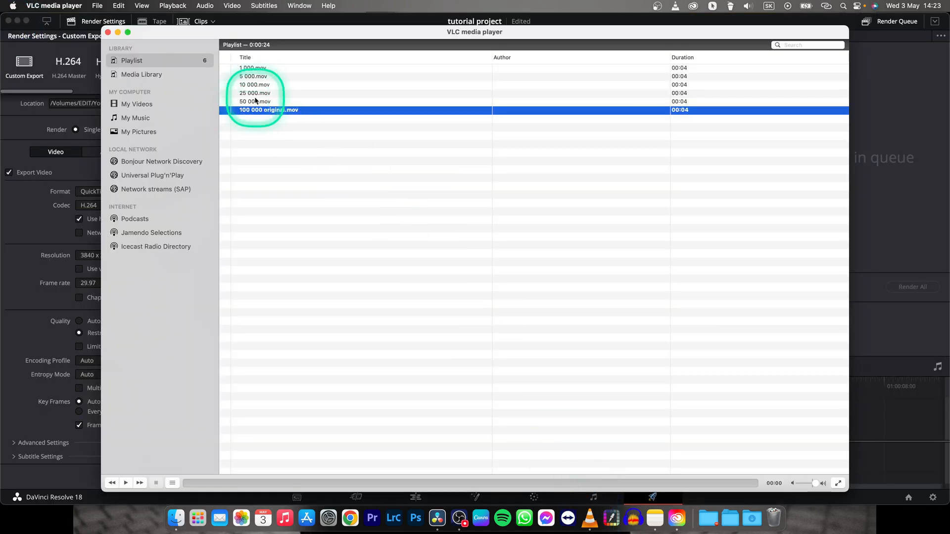
double_click(255, 93)
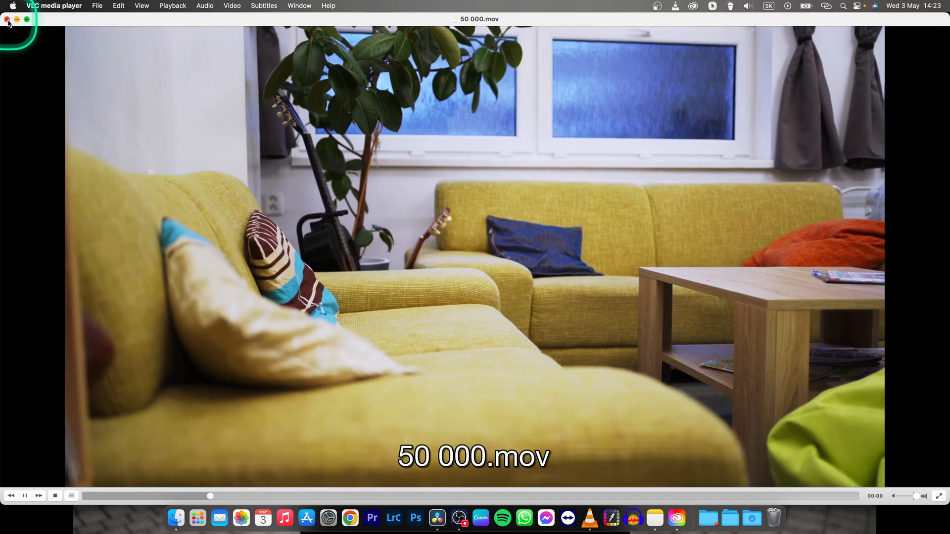
click(7, 20)
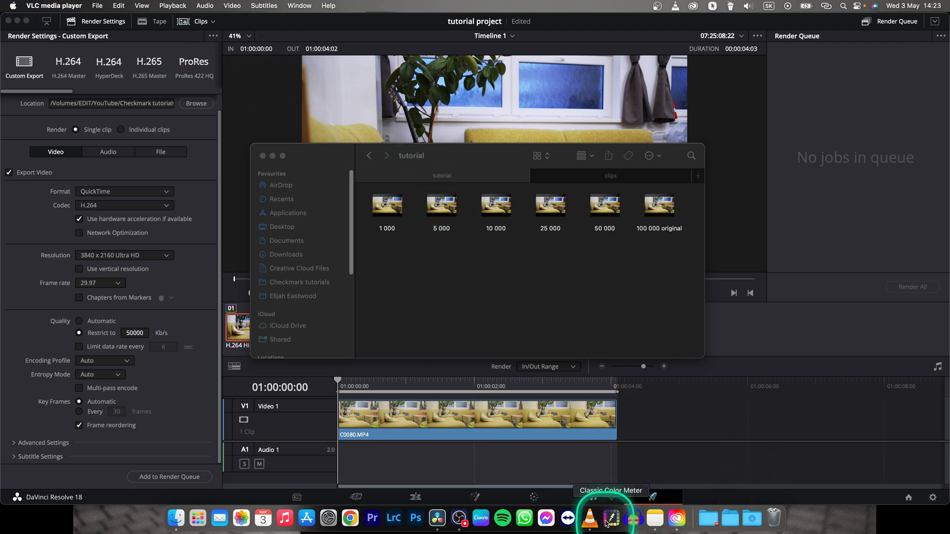
click(588, 518)
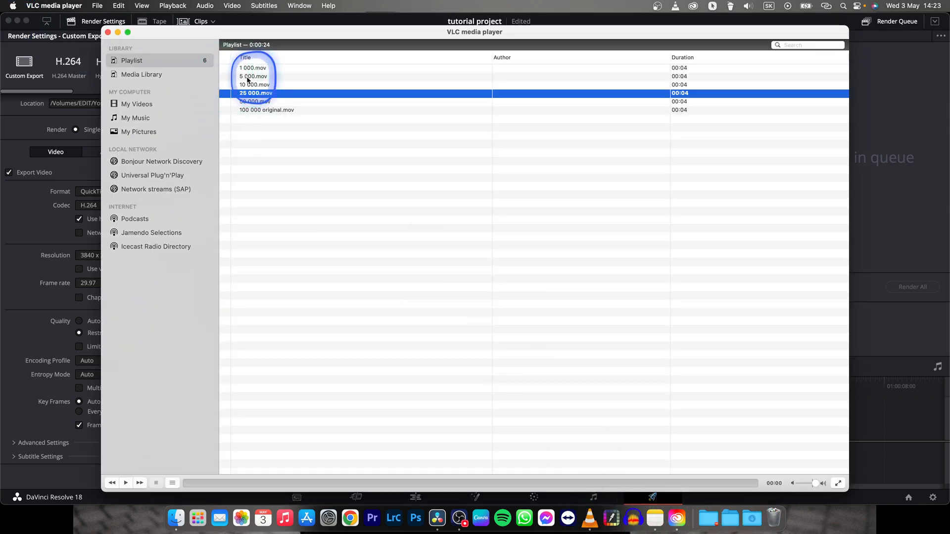
double_click(252, 75)
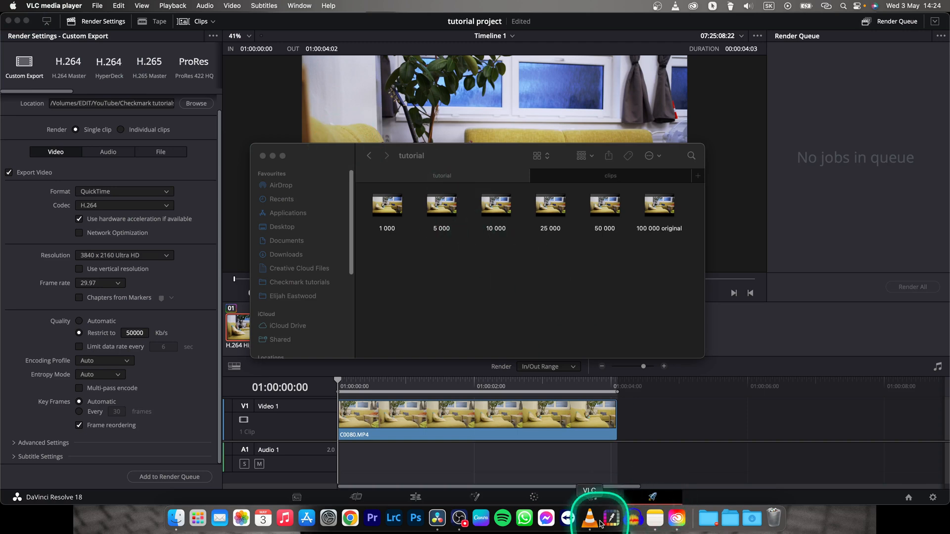
click(589, 518)
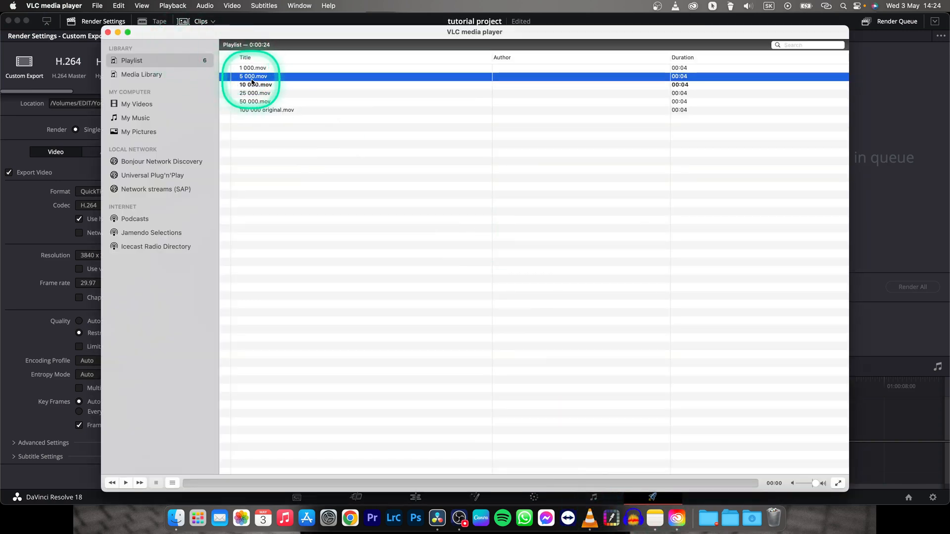
click(253, 68)
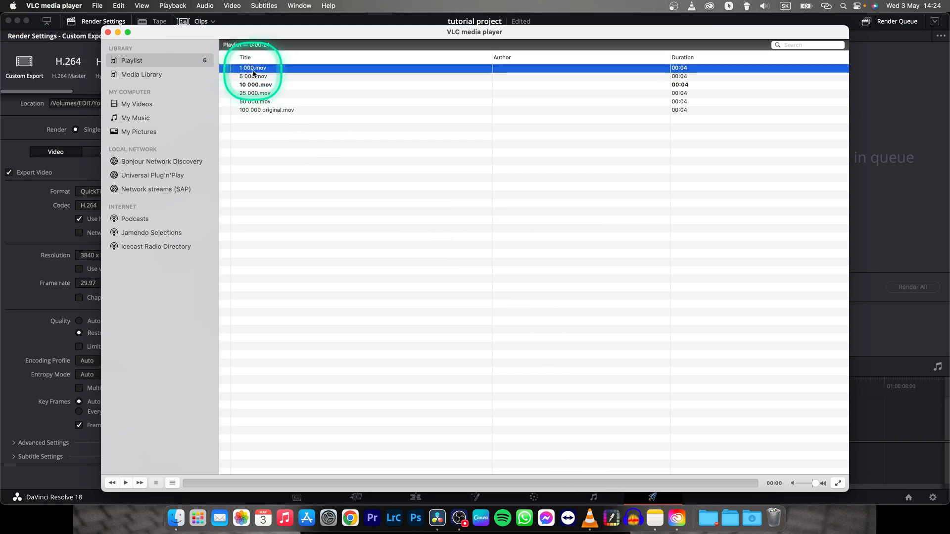
double_click(252, 67)
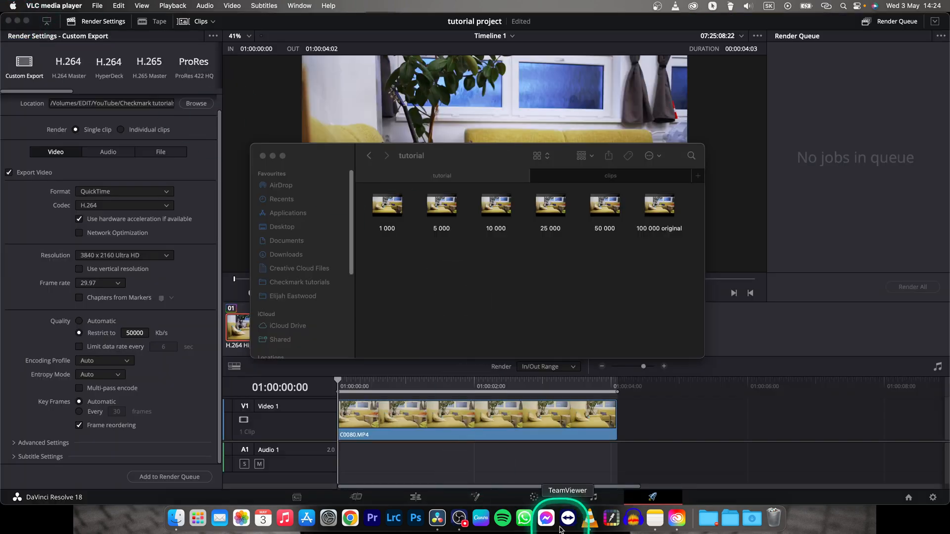
click(589, 518)
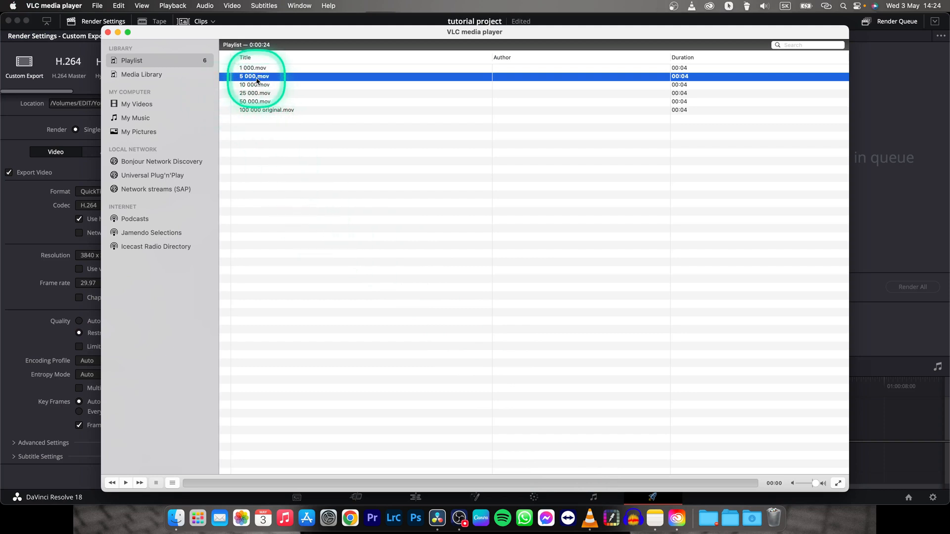
mouse_move(268, 157)
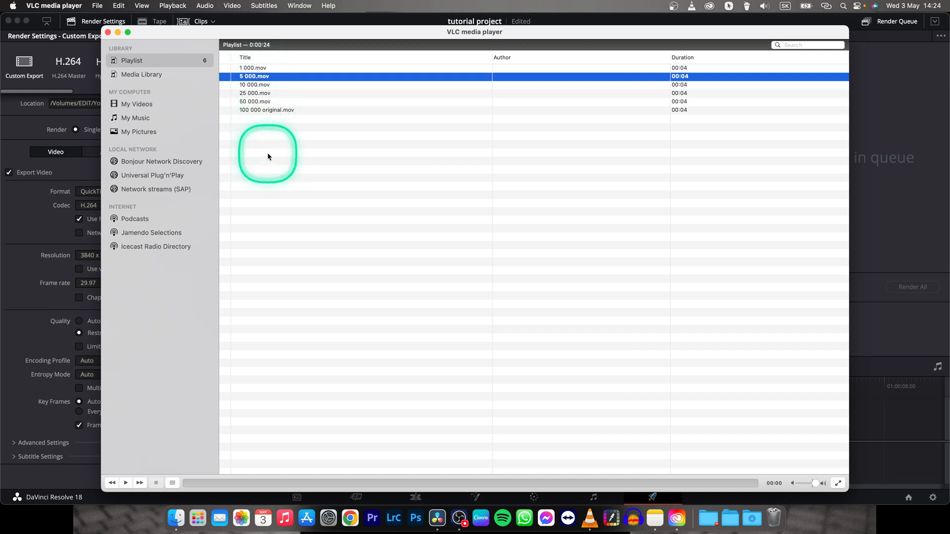
mouse_move(254, 90)
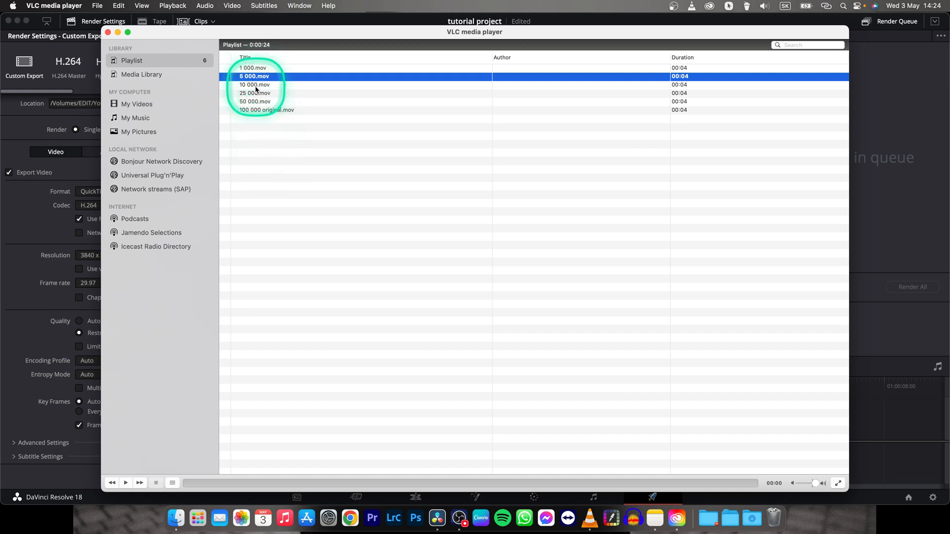
click(254, 84)
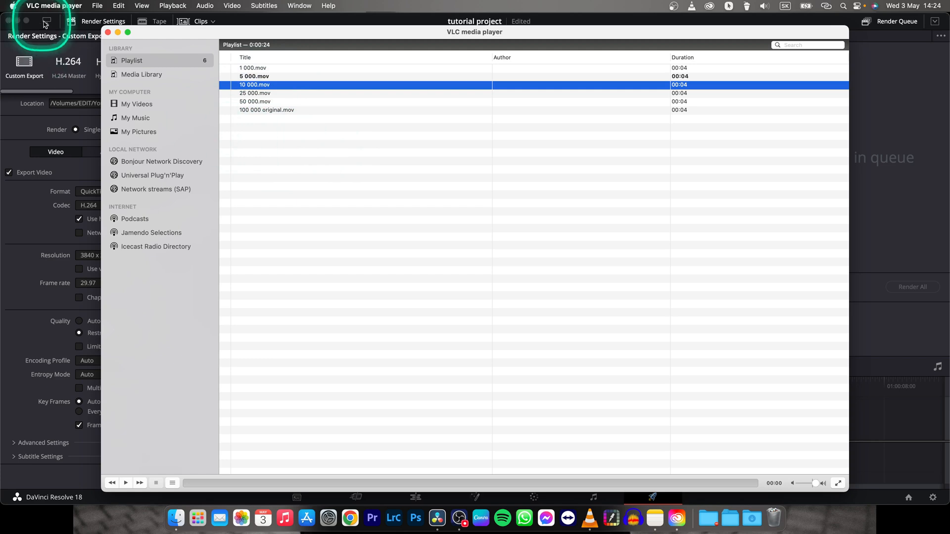
click(108, 33)
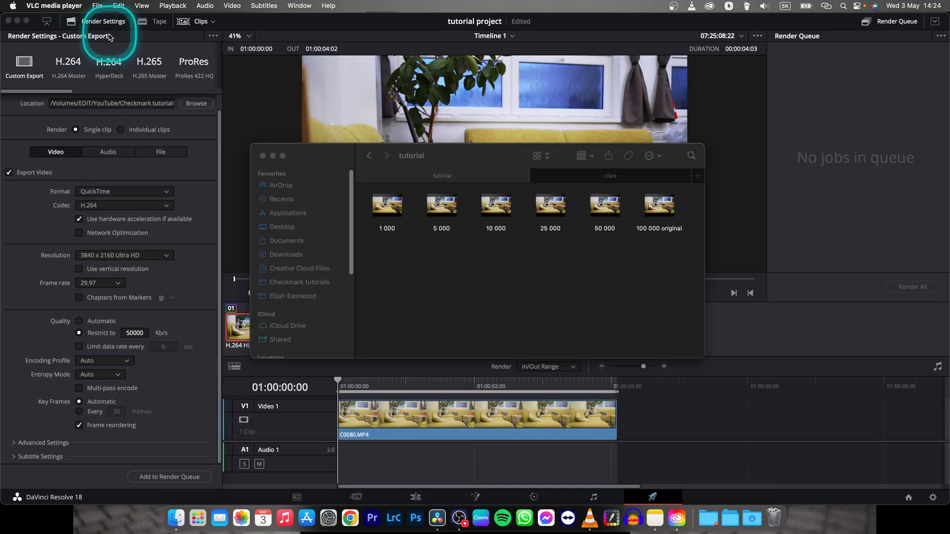
mouse_move(451, 302)
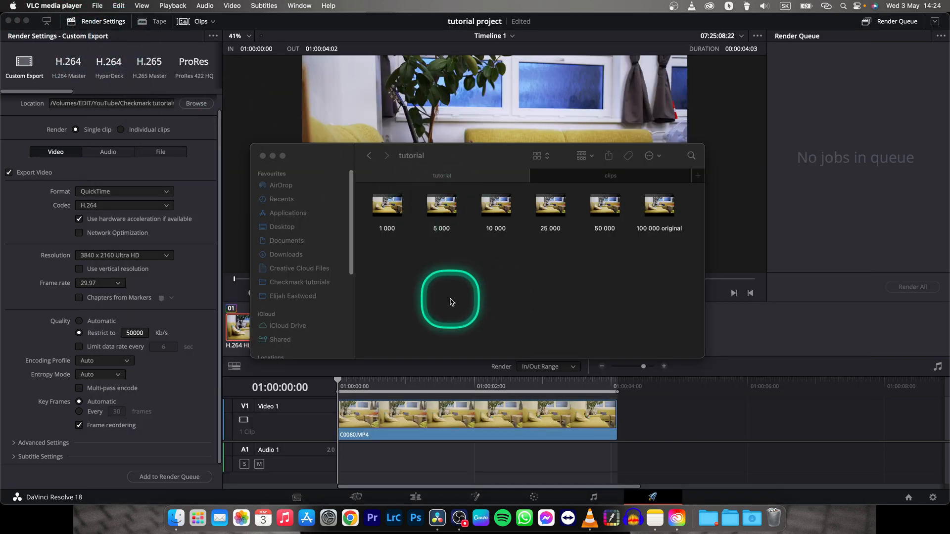